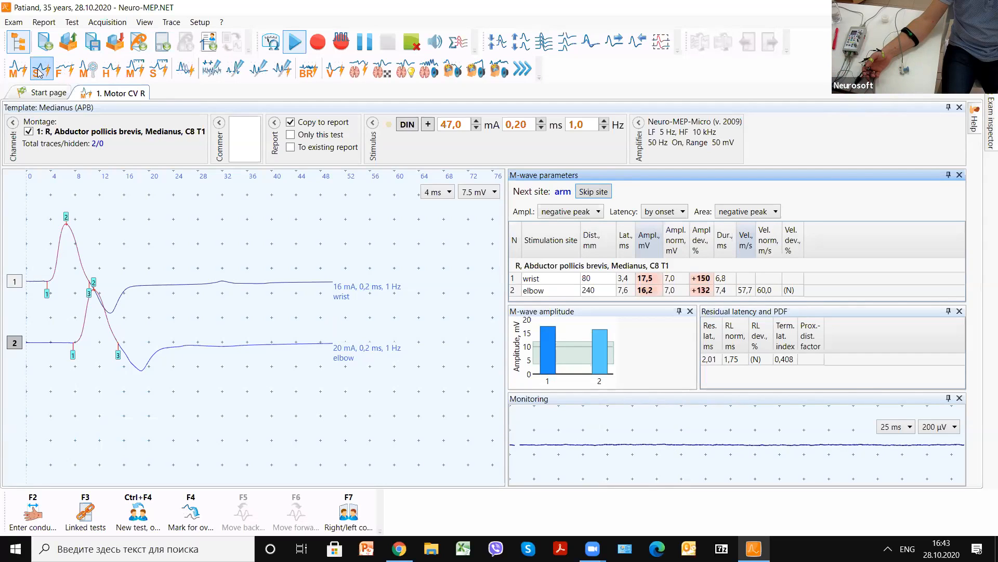
Review the Motor CV R results, then open the linked Medianus Sensory CV test
click(40, 70)
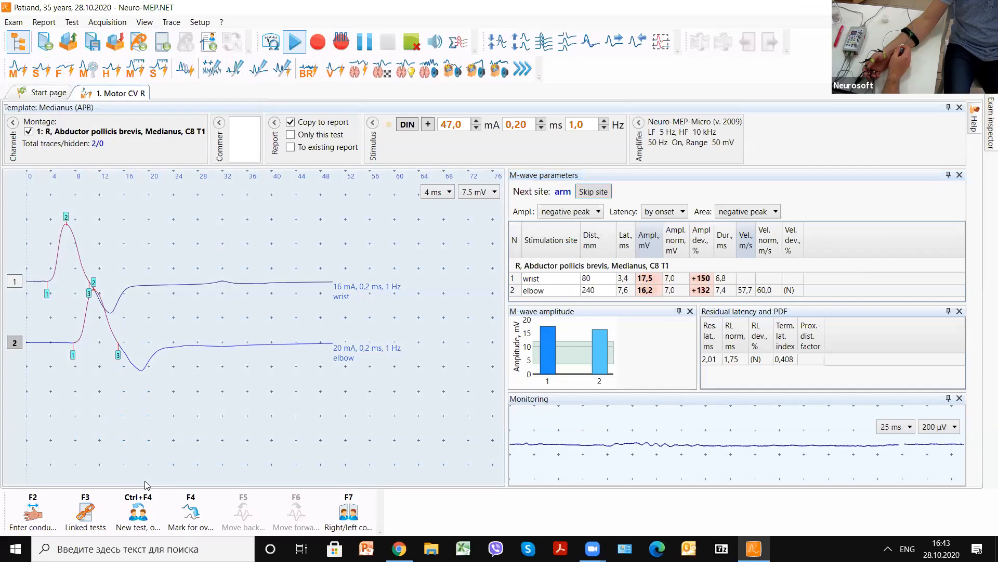
click(84, 511)
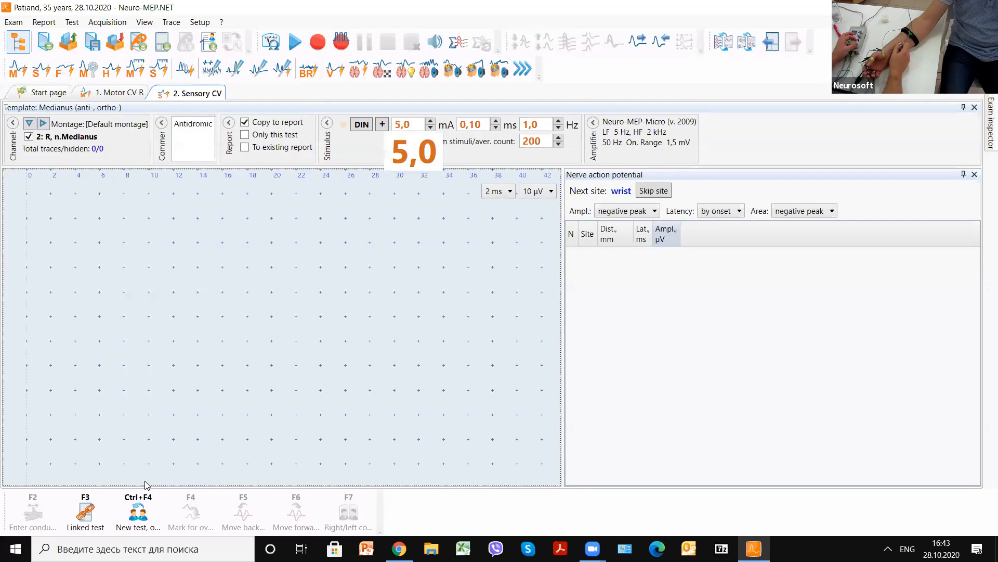
Lower the stimulus current from 5 to 4 mA, then raise it again
click(432, 127)
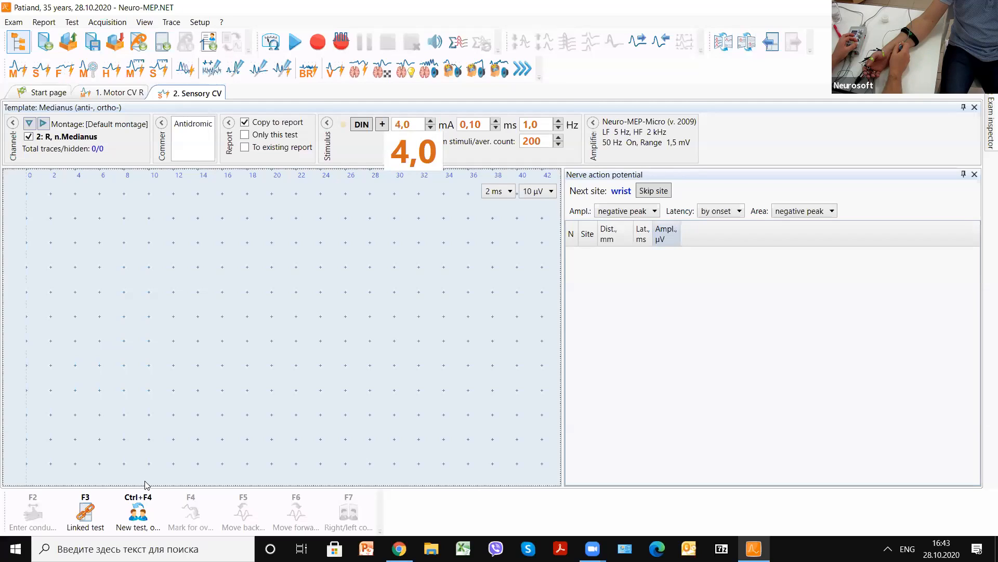
click(432, 120)
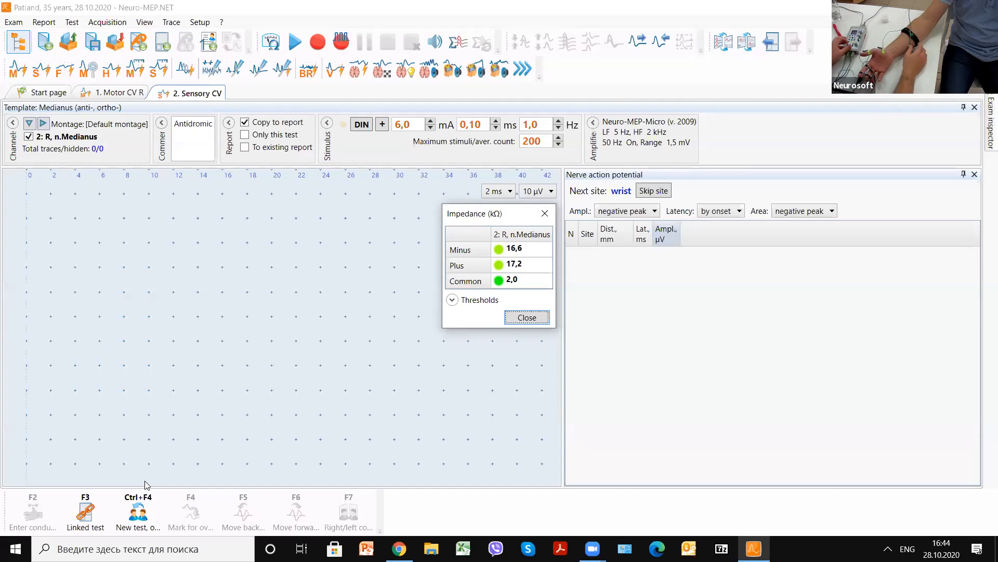
Close the Impedance (kΩ) window after confirming electrode contact
click(294, 41)
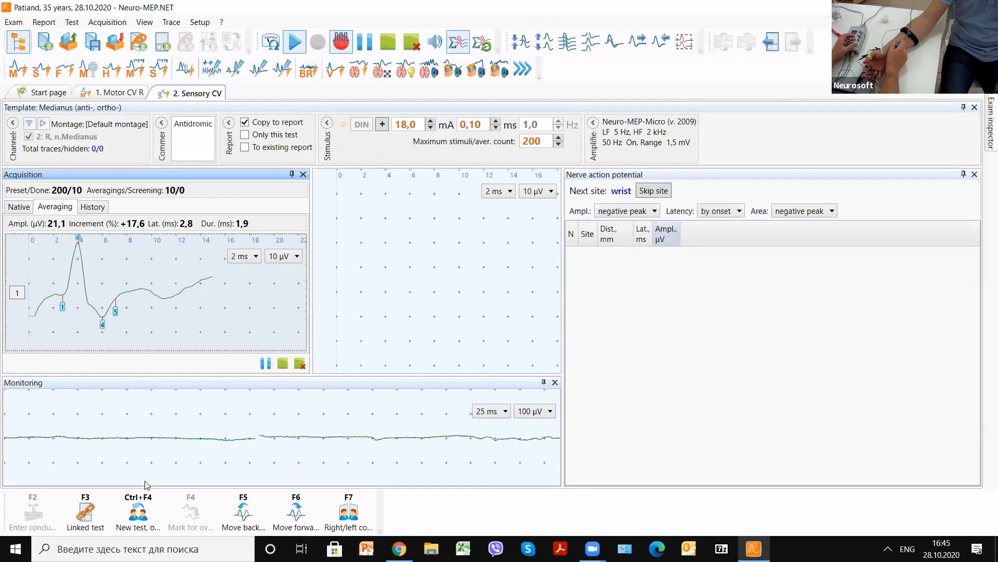
Lower the stimulus current from 18 to 17 mA during averaged acquisition
click(432, 128)
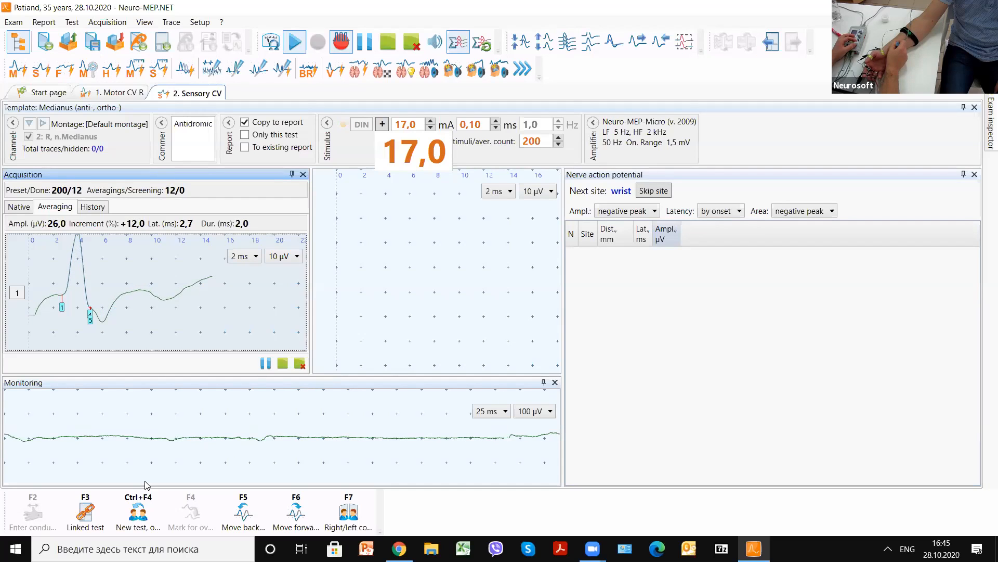